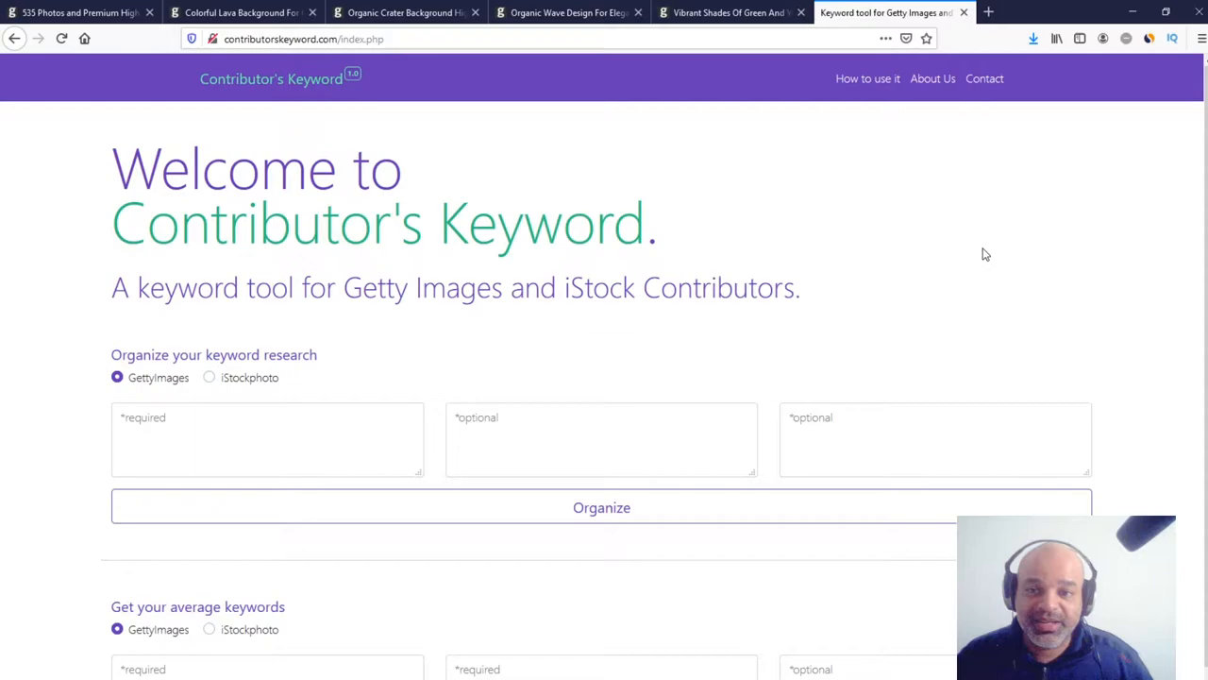
{"action": "mouse_move", "coordinate": [876, 219]}
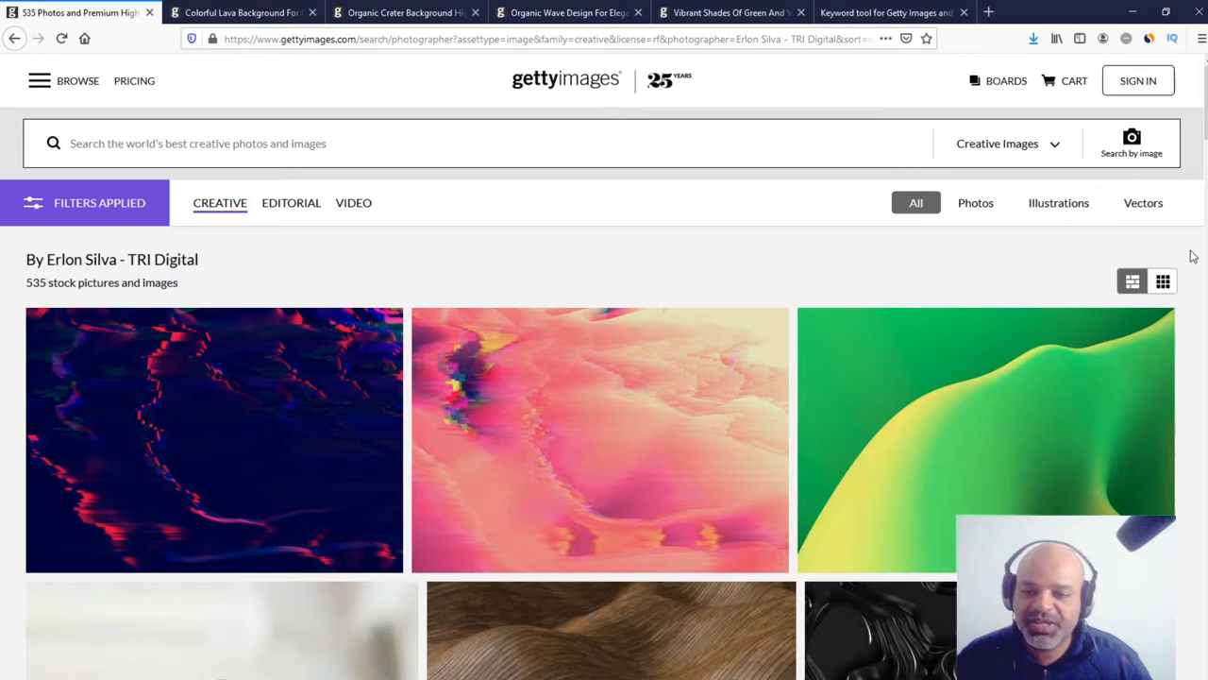
- Scroll through the Getty Images portfolio results, then return to the Contributor's Keyword page
{"action": "scroll", "scroll_direction": "down", "scroll_amount": 3}
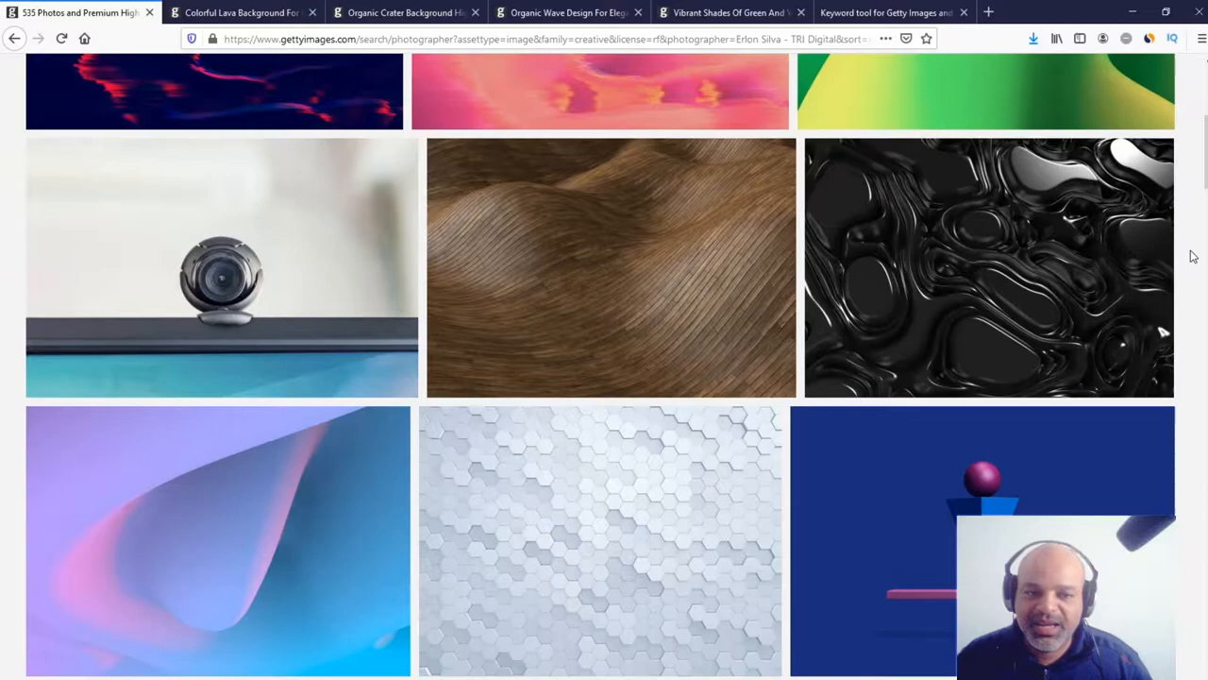
{"action": "scroll", "scroll_direction": "down", "scroll_amount": 3}
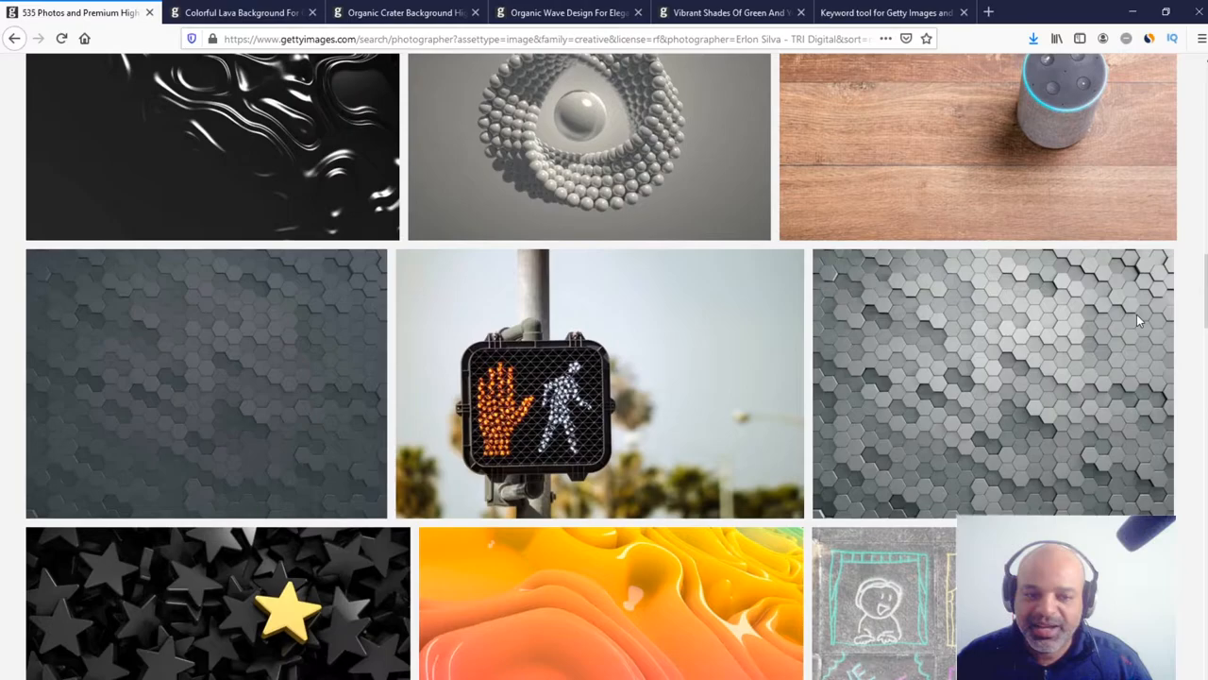
{"action": "scroll", "scroll_direction": "down", "scroll_amount": 3}
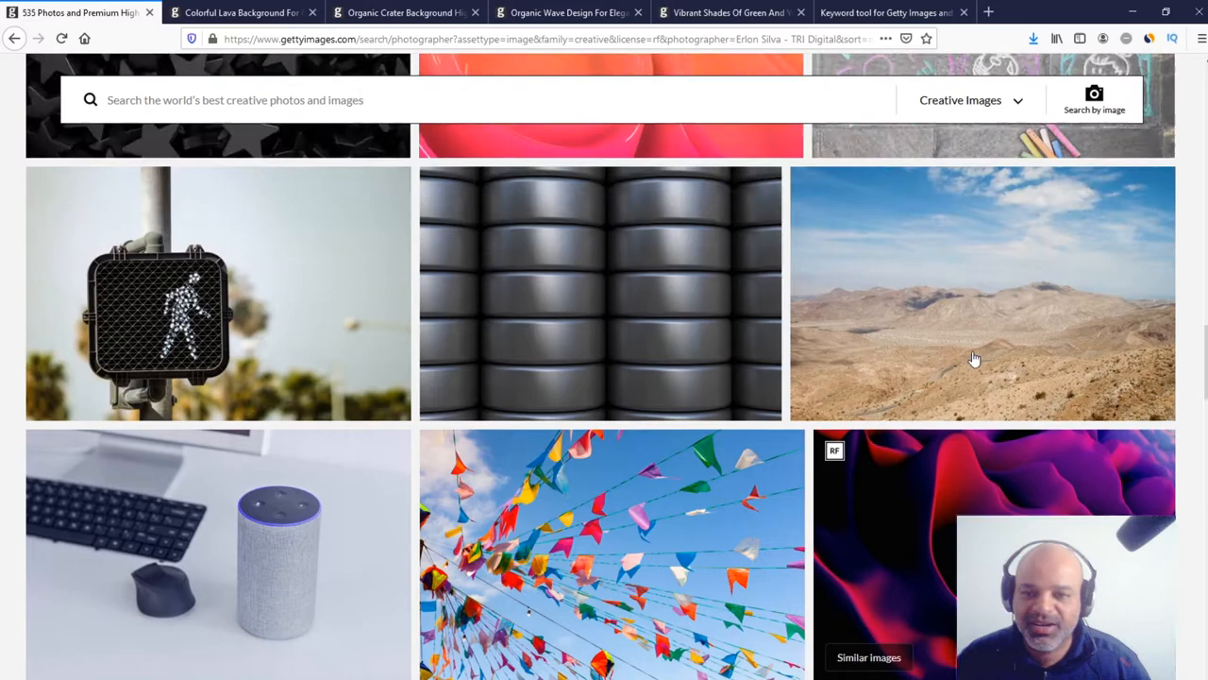
{"action": "scroll", "scroll_direction": "down", "scroll_amount": 3}
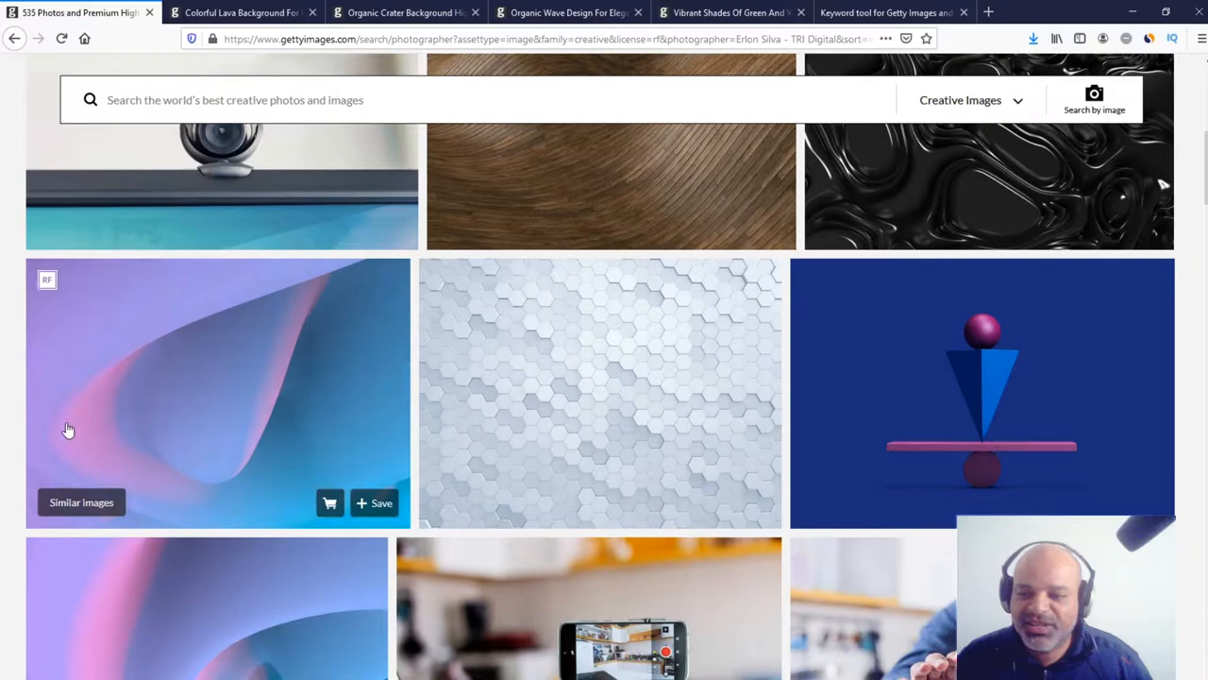
{"action": "mouse_move", "coordinate": [185, 436]}
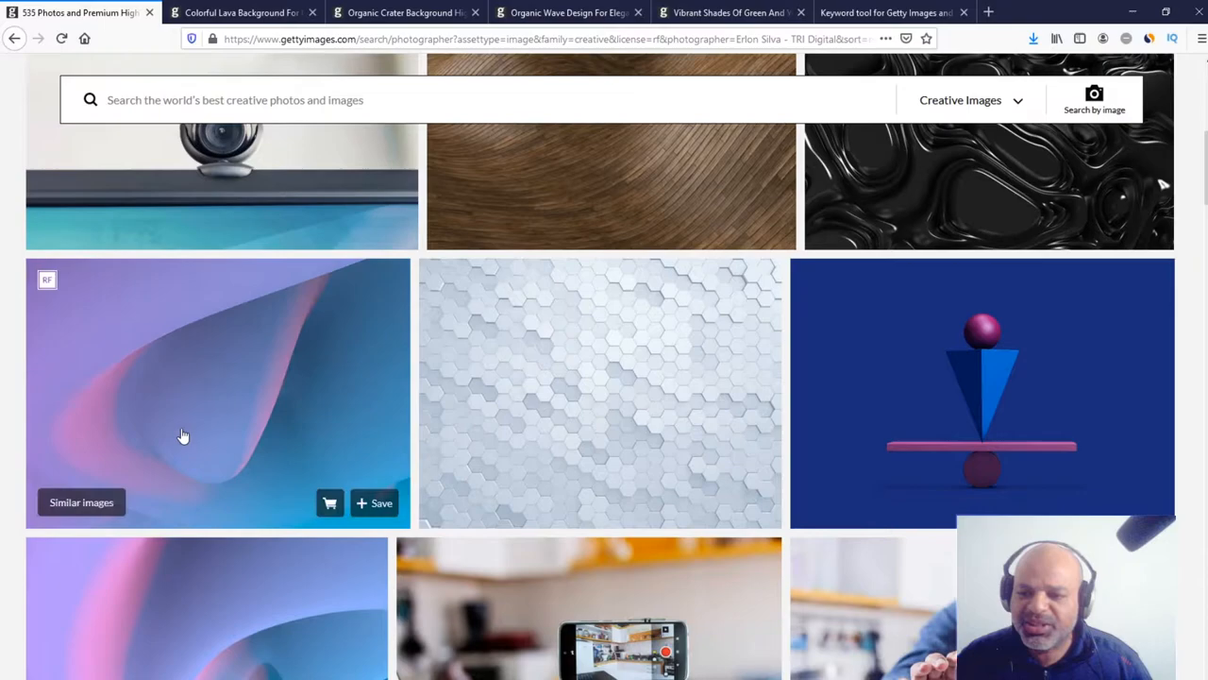
{"action": "scroll", "scroll_direction": "down", "scroll_amount": 3}
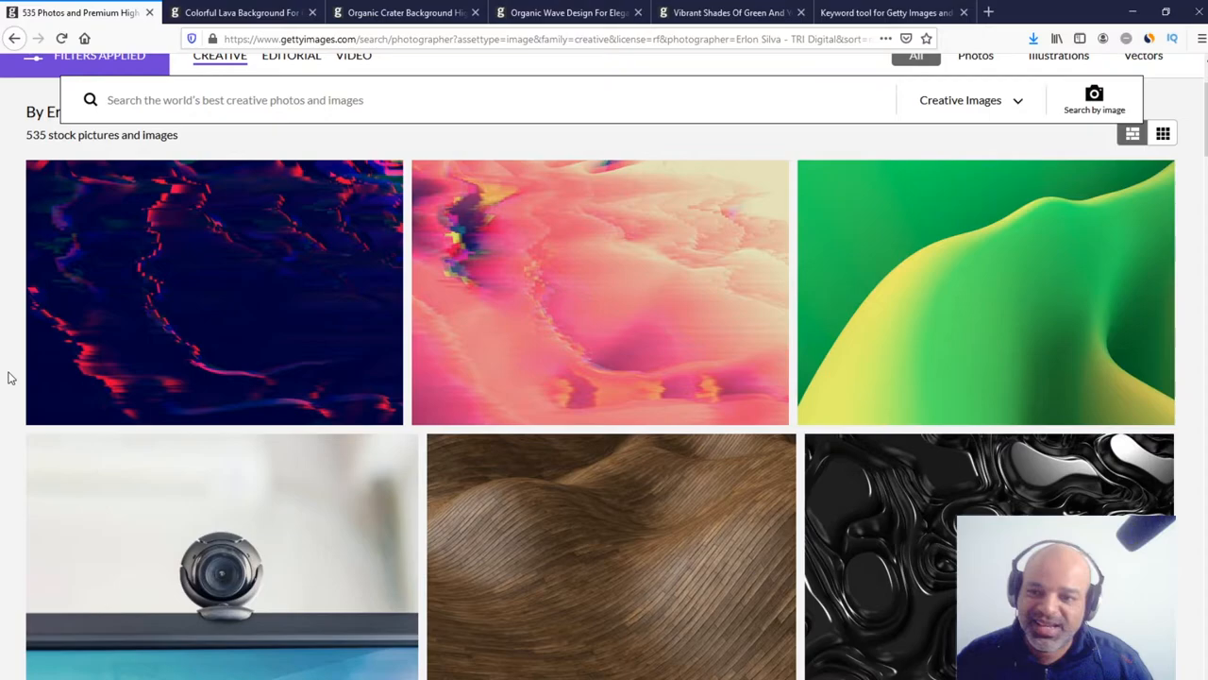
{"action": "left_click", "coordinate": [905, 11]}
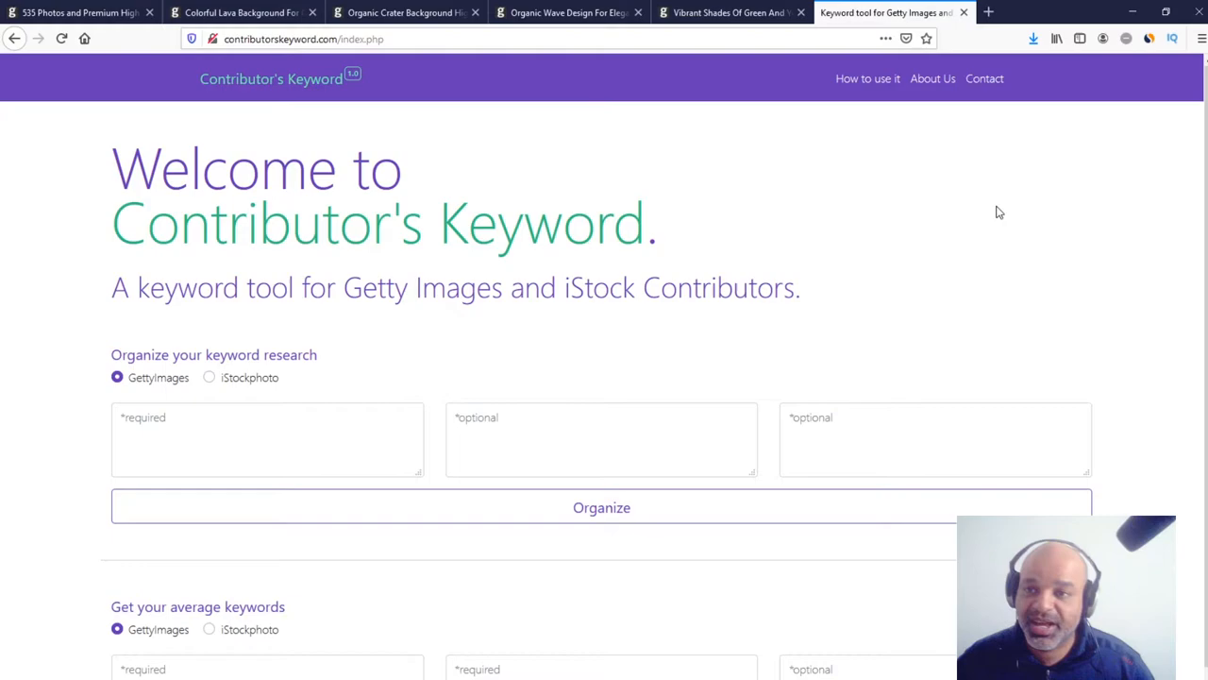
- Reach the Organic Crater Background image page via the Colorful Lava tab and reveal its keyword tags
{"action": "left_click", "coordinate": [241, 15]}
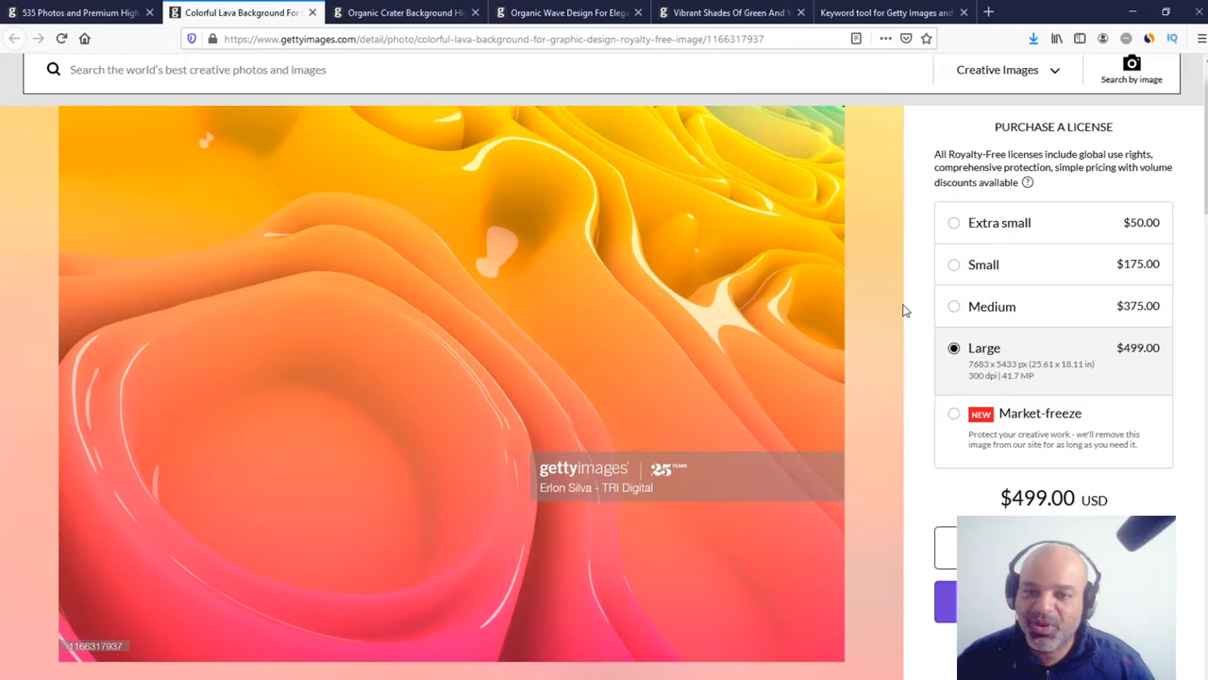
{"action": "left_click", "coordinate": [406, 11]}
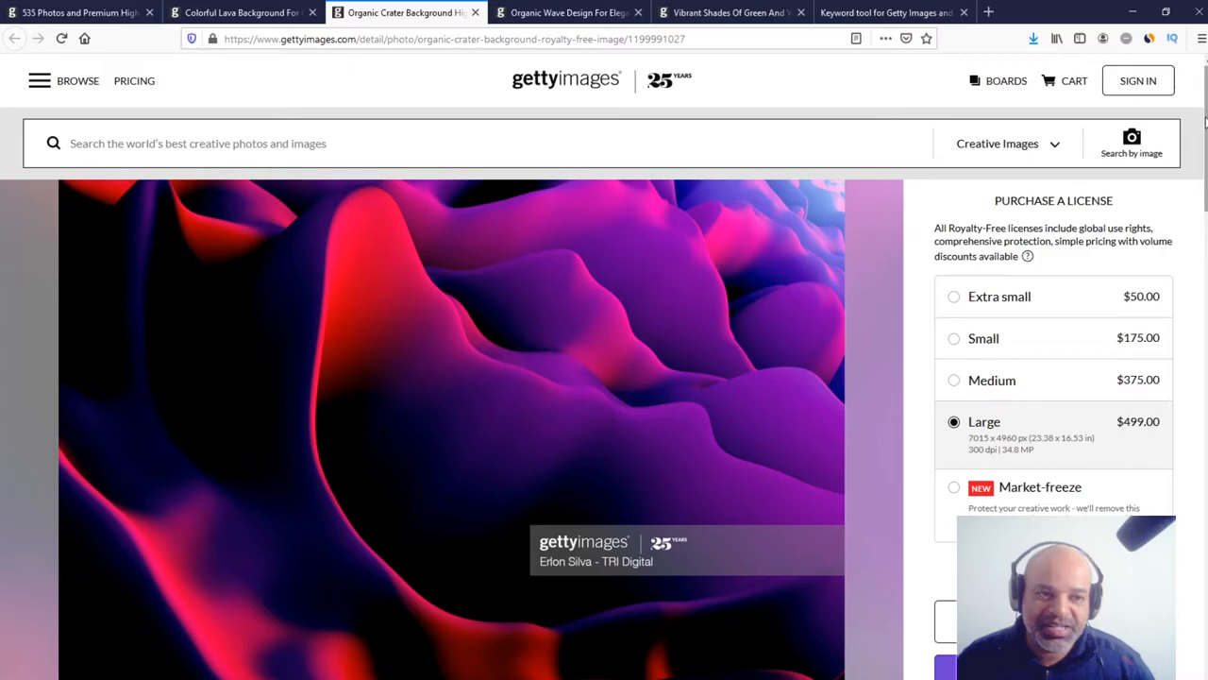
{"action": "scroll", "scroll_direction": "down", "scroll_amount": 3}
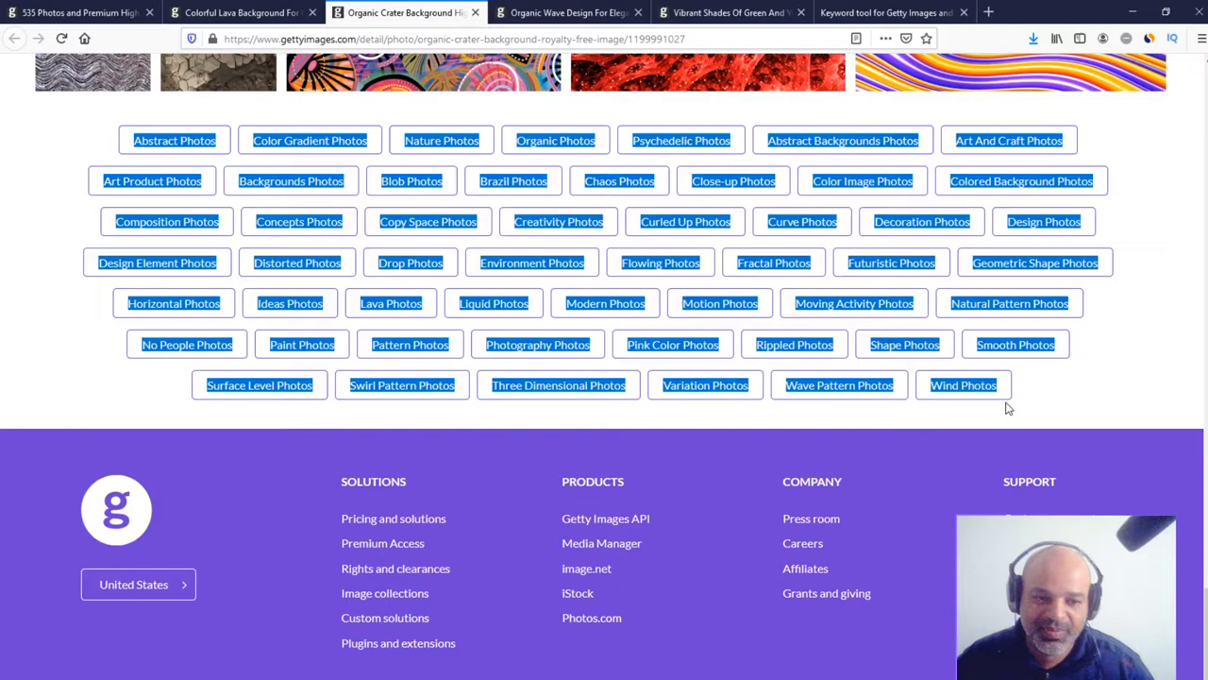
- Paste the Organic Crater and Organic Wave Design tag lists into the first two keyword boxes
{"action": "left_click", "coordinate": [924, 11]}
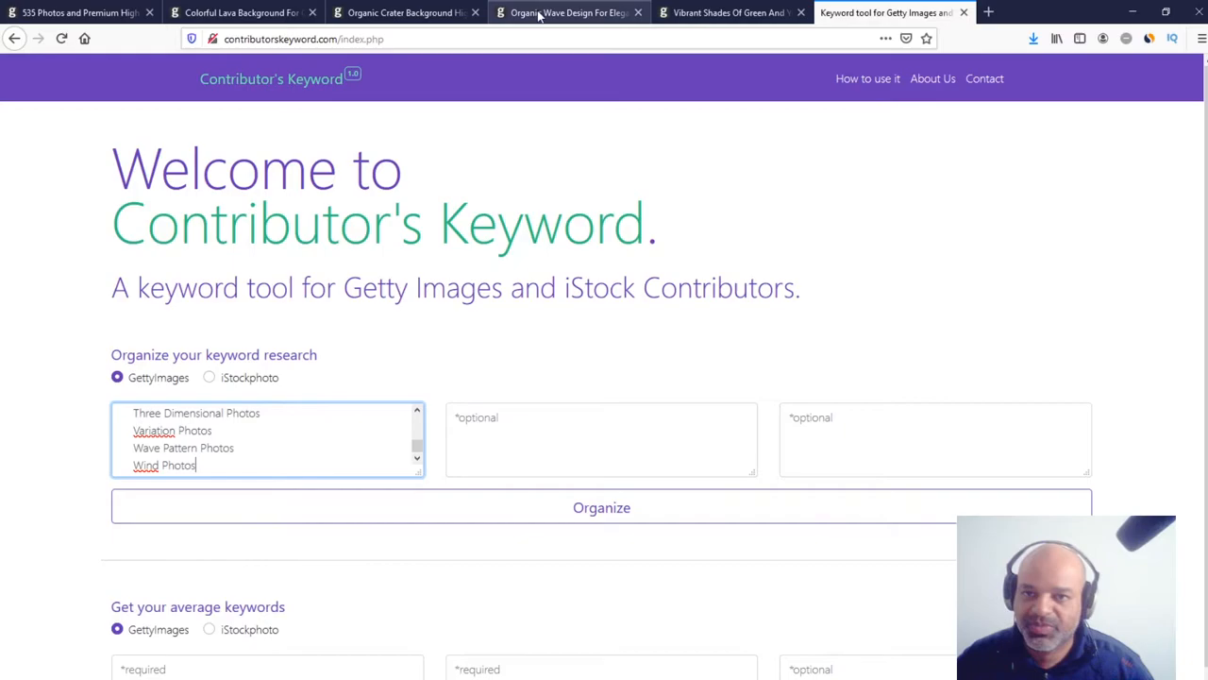
{"action": "left_click", "coordinate": [548, 11]}
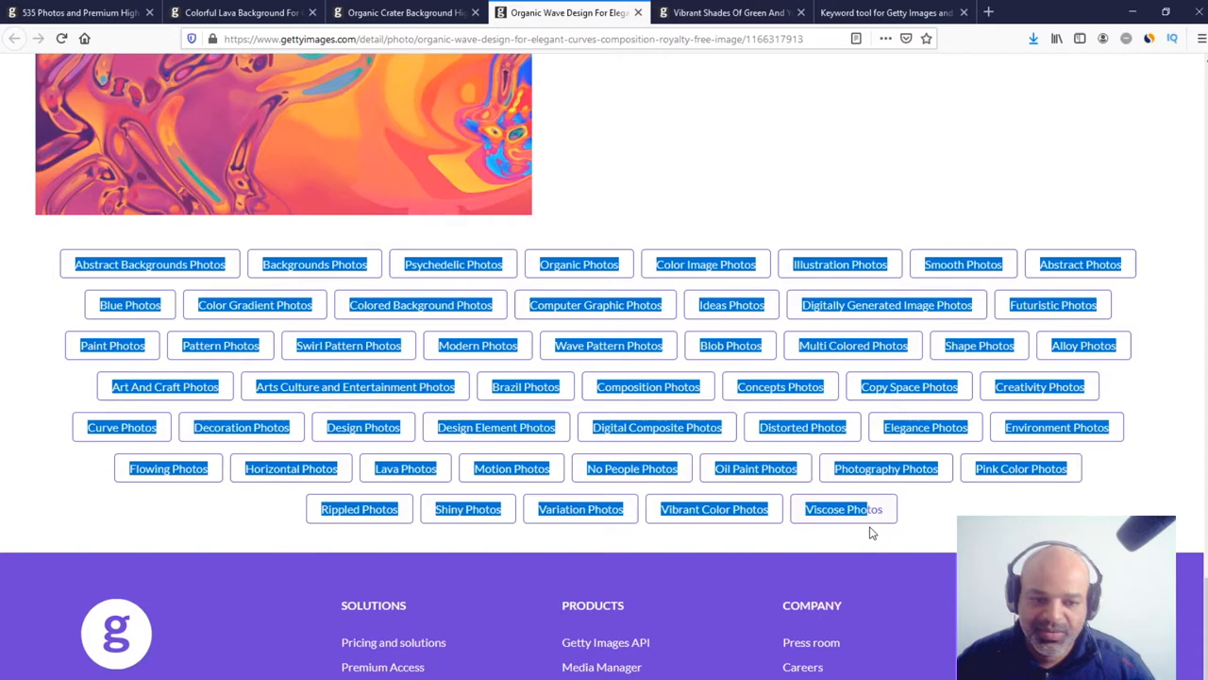
{"action": "left_click", "coordinate": [887, 11]}
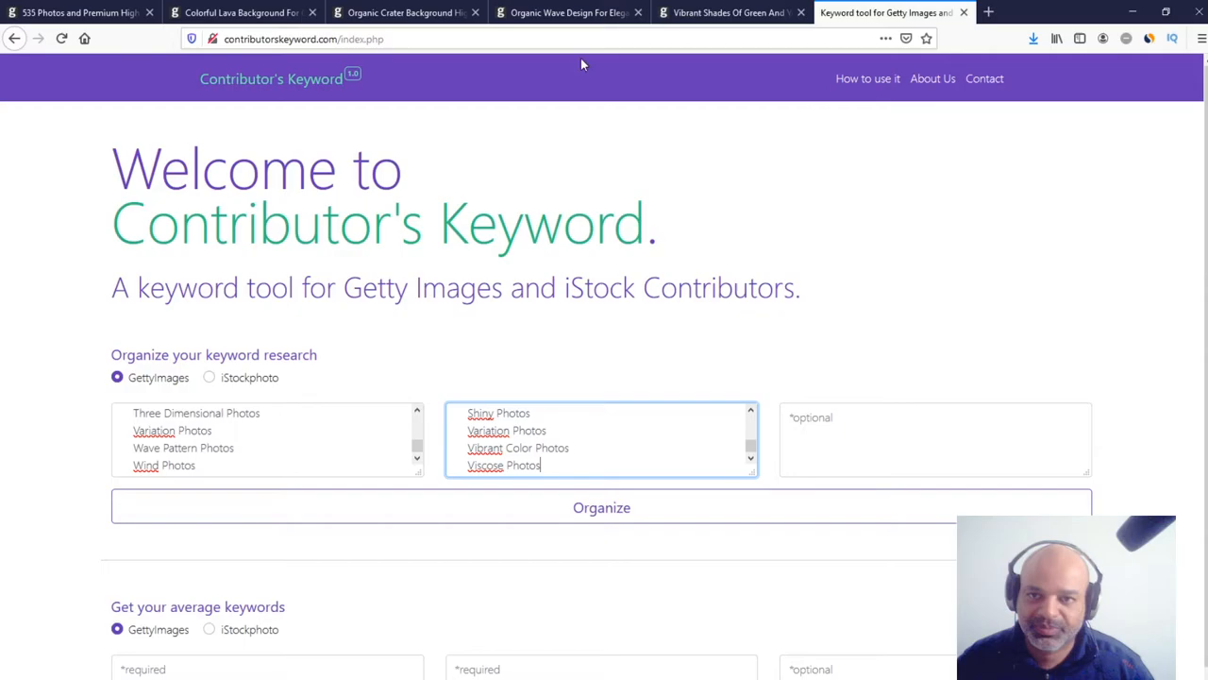
- Copy the Vibrant Shades image's tags and ready the third keyword box for them
{"action": "left_click", "coordinate": [740, 11]}
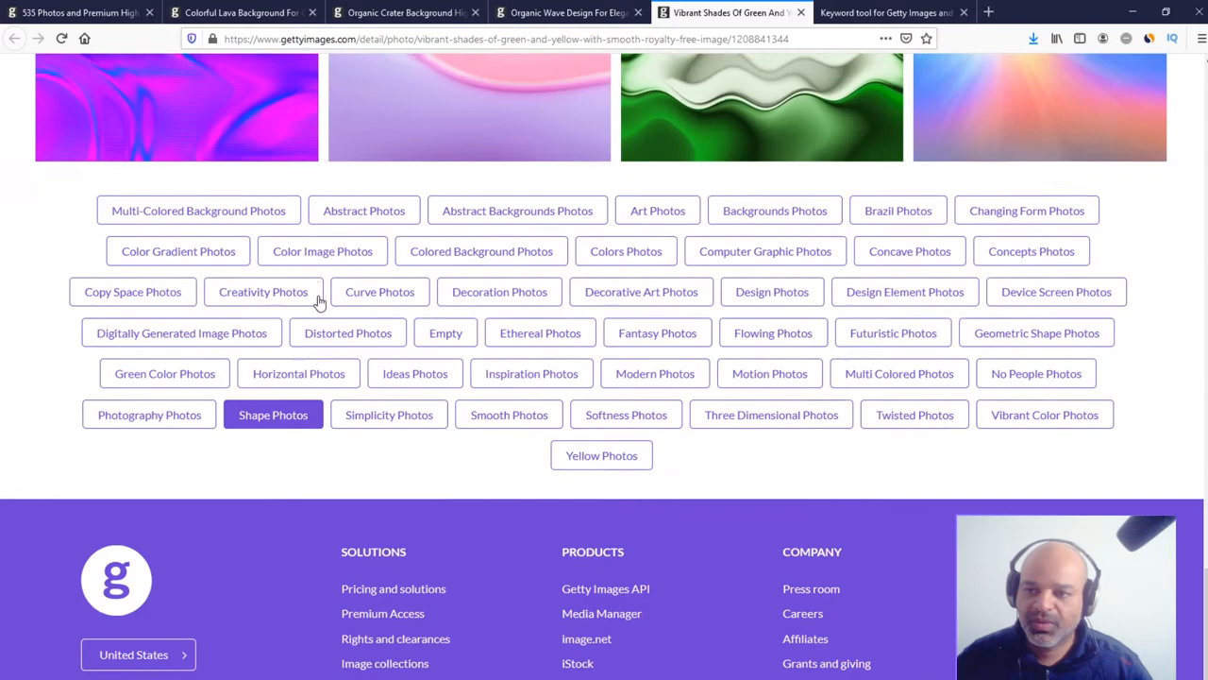
{"action": "left_click", "coordinate": [908, 11]}
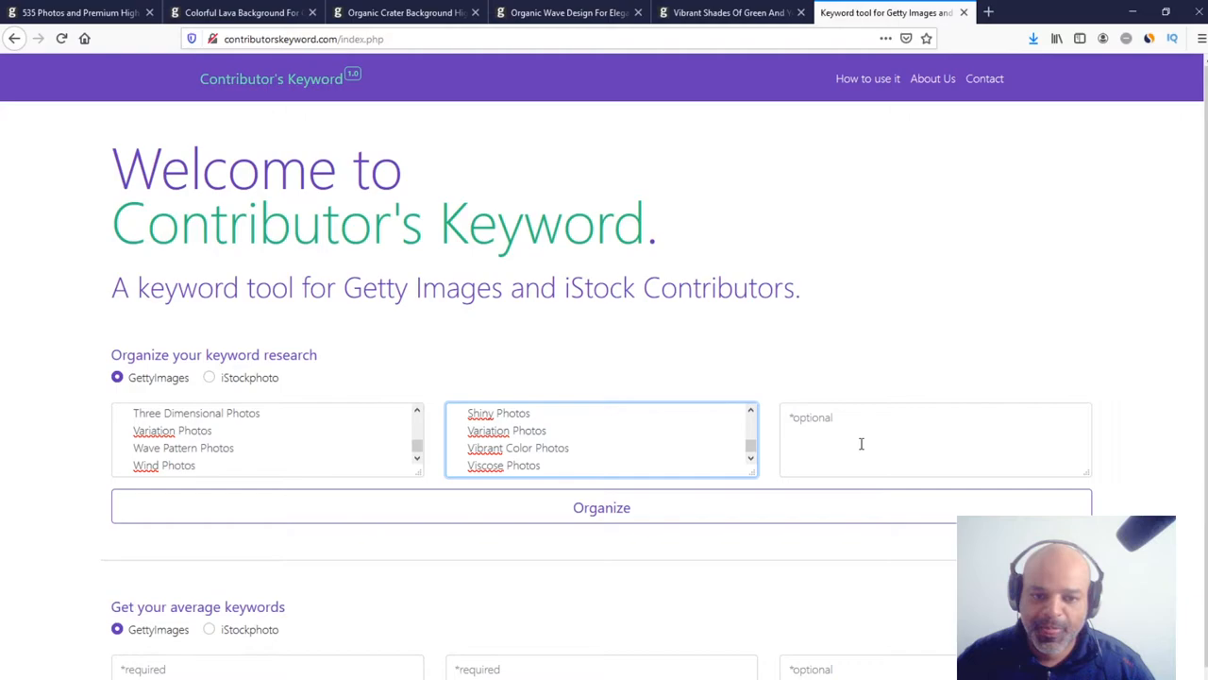
{"action": "left_click", "coordinate": [600, 508]}
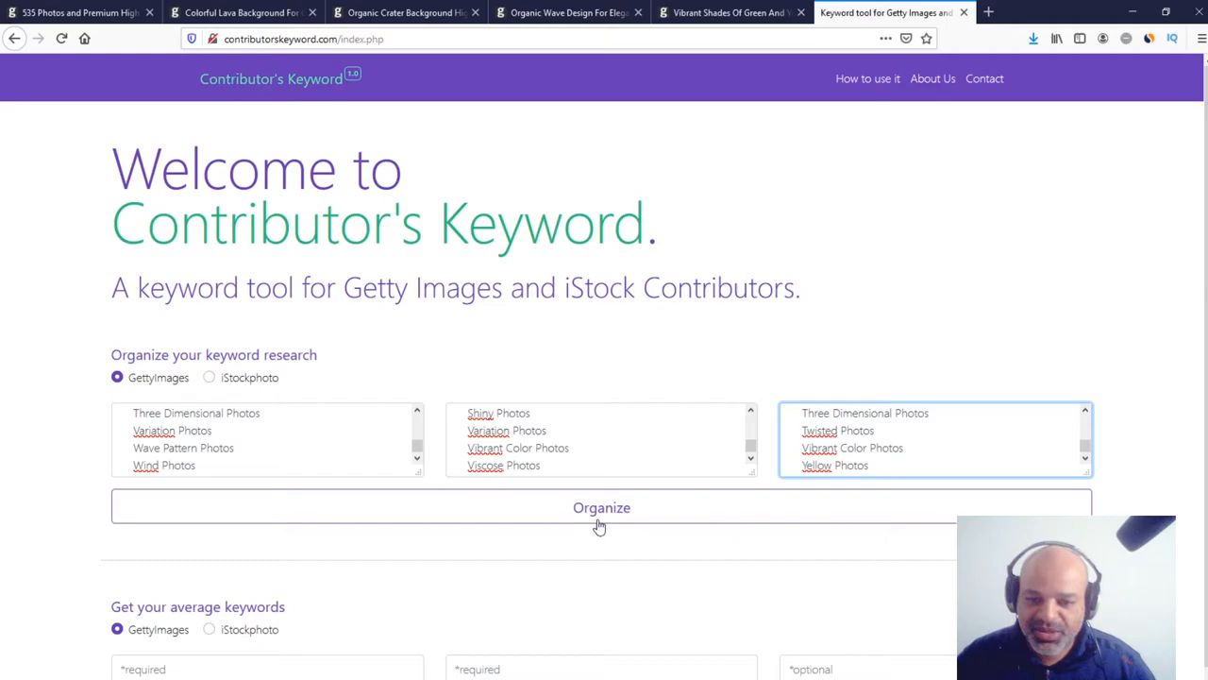
- Organize the tags into a 152-keyword checklist and tick 20, including Abstract, Futuristic and Vibrant Color
{"action": "left_click", "coordinate": [600, 508]}
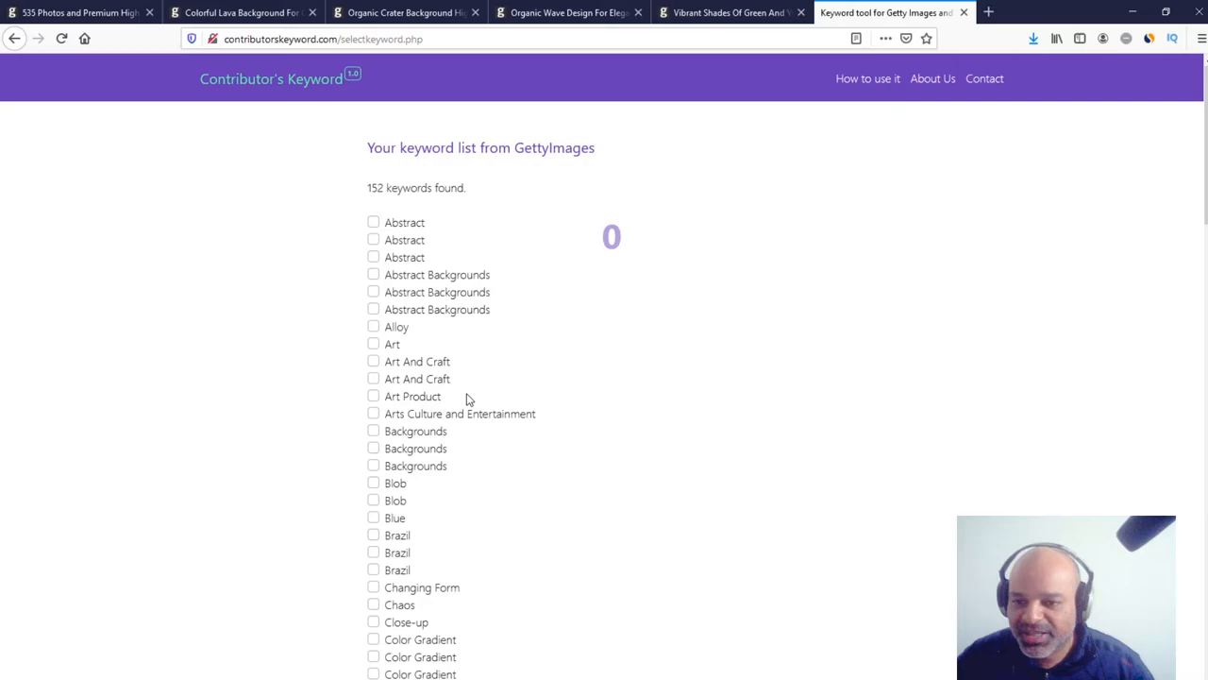
{"action": "mouse_move", "coordinate": [478, 238]}
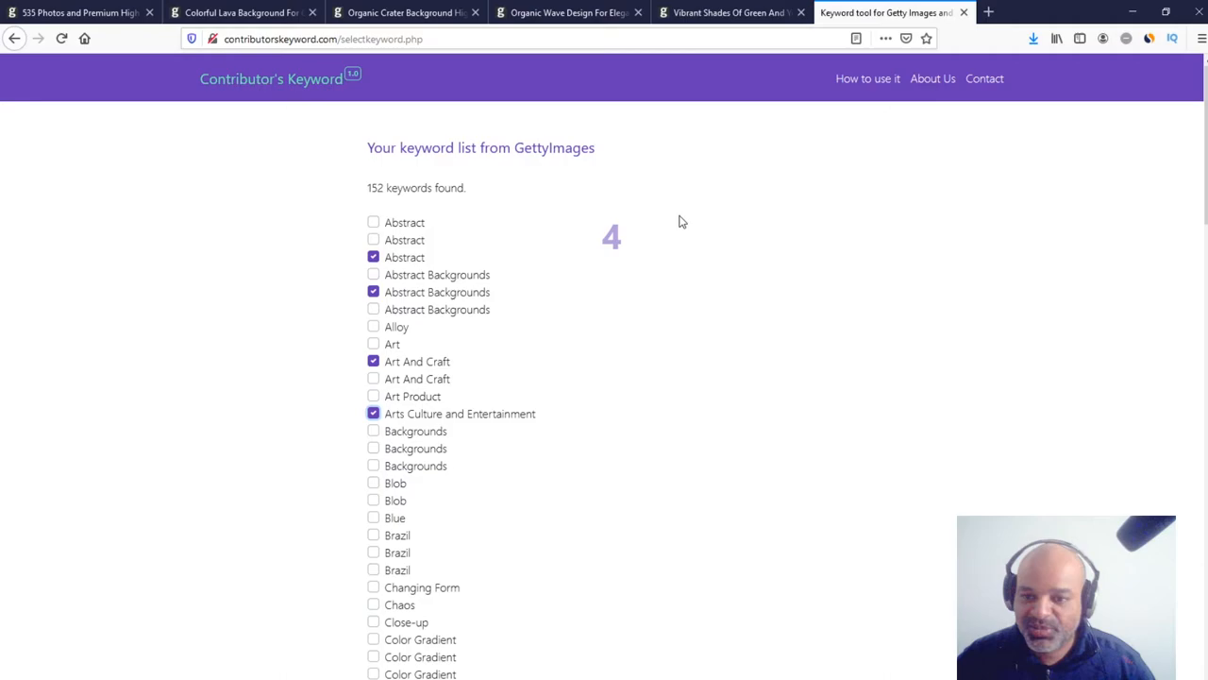
{"action": "scroll", "scroll_direction": "down", "scroll_amount": 3}
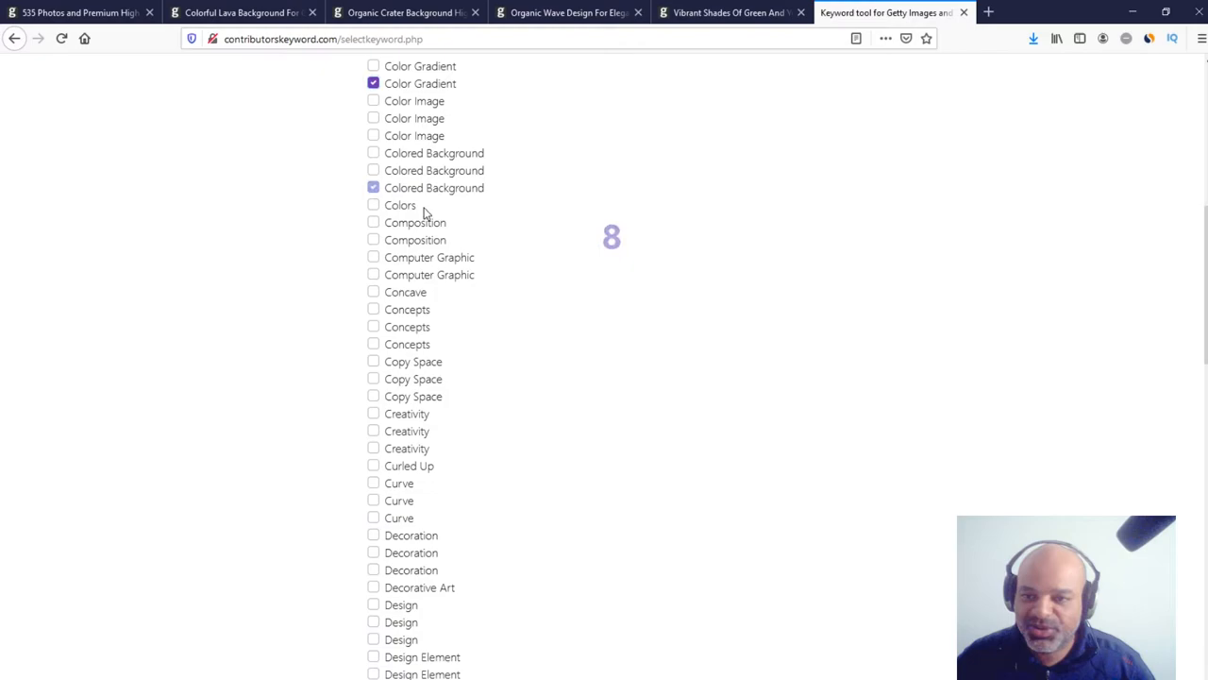
{"action": "scroll", "scroll_direction": "down", "scroll_amount": 3}
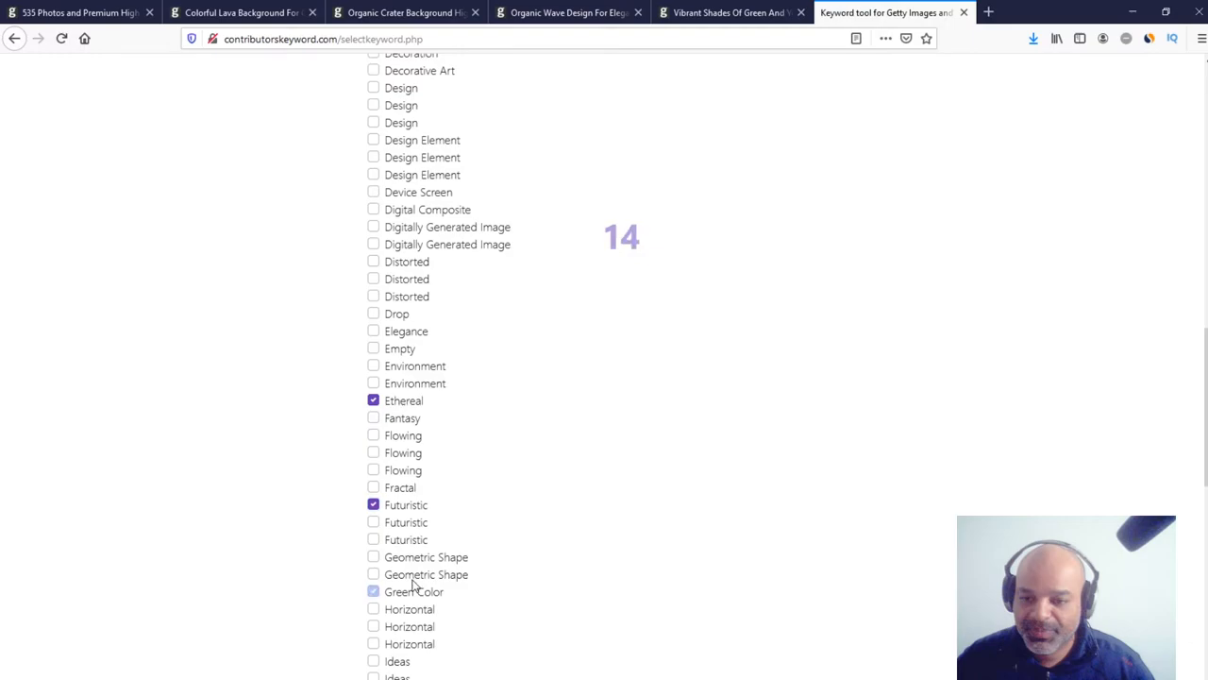
{"action": "scroll", "scroll_direction": "down", "scroll_amount": 3}
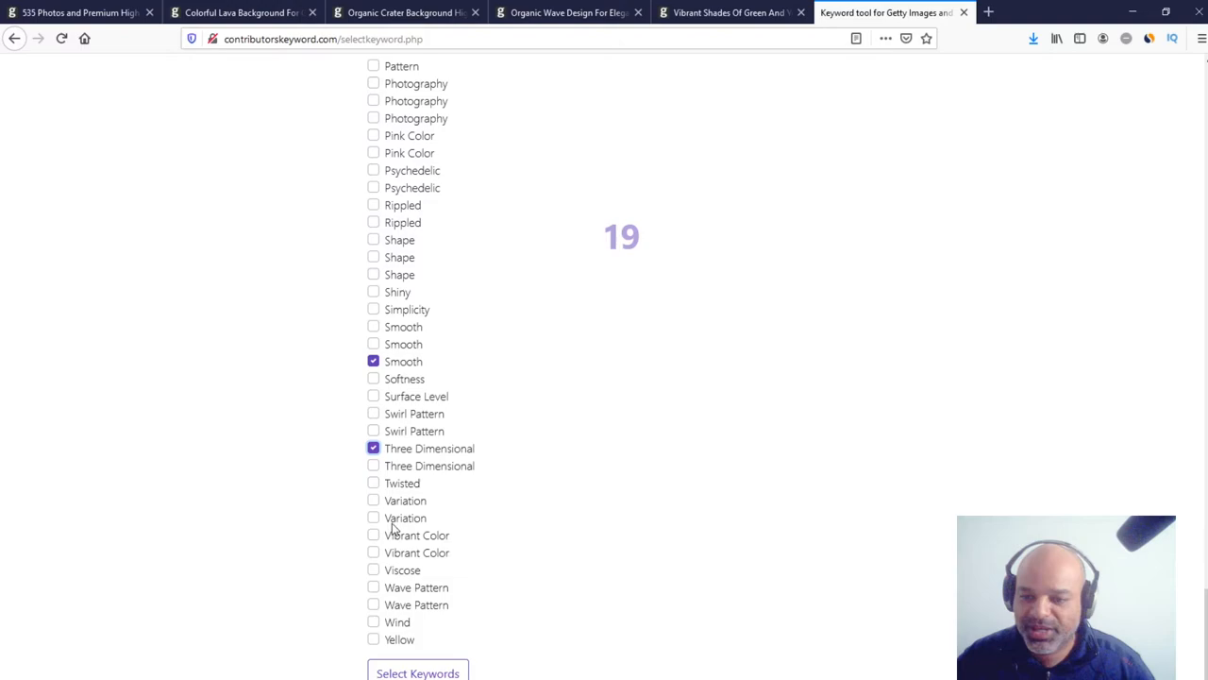
{"action": "left_click", "coordinate": [374, 534]}
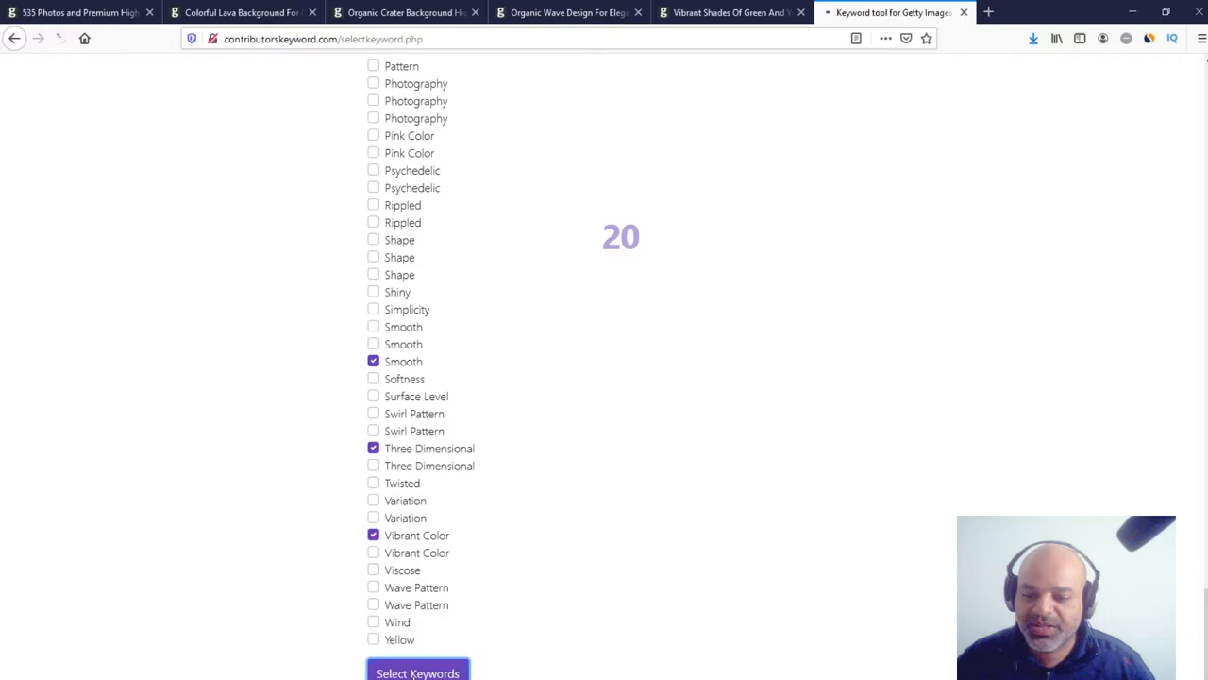
- Tick five more keywords, submit the 25 selected as a comma-separated list, and copy it to the clipboard
{"action": "left_click", "coordinate": [417, 672]}
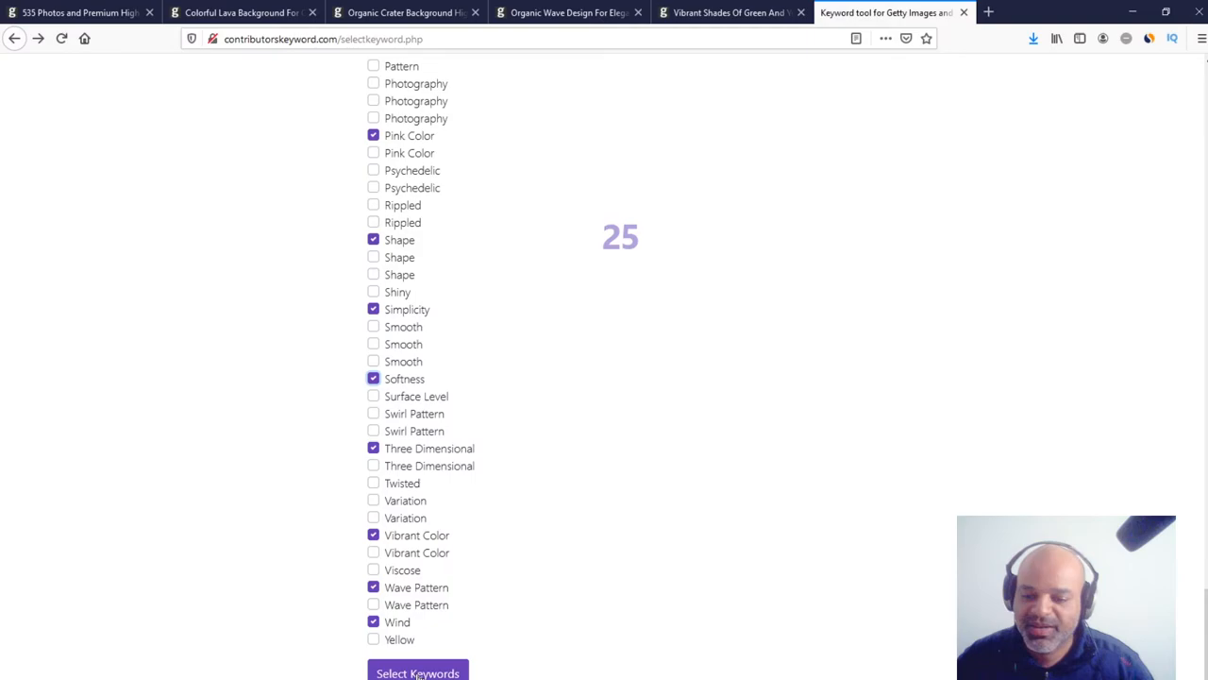
{"action": "left_click", "coordinate": [419, 672]}
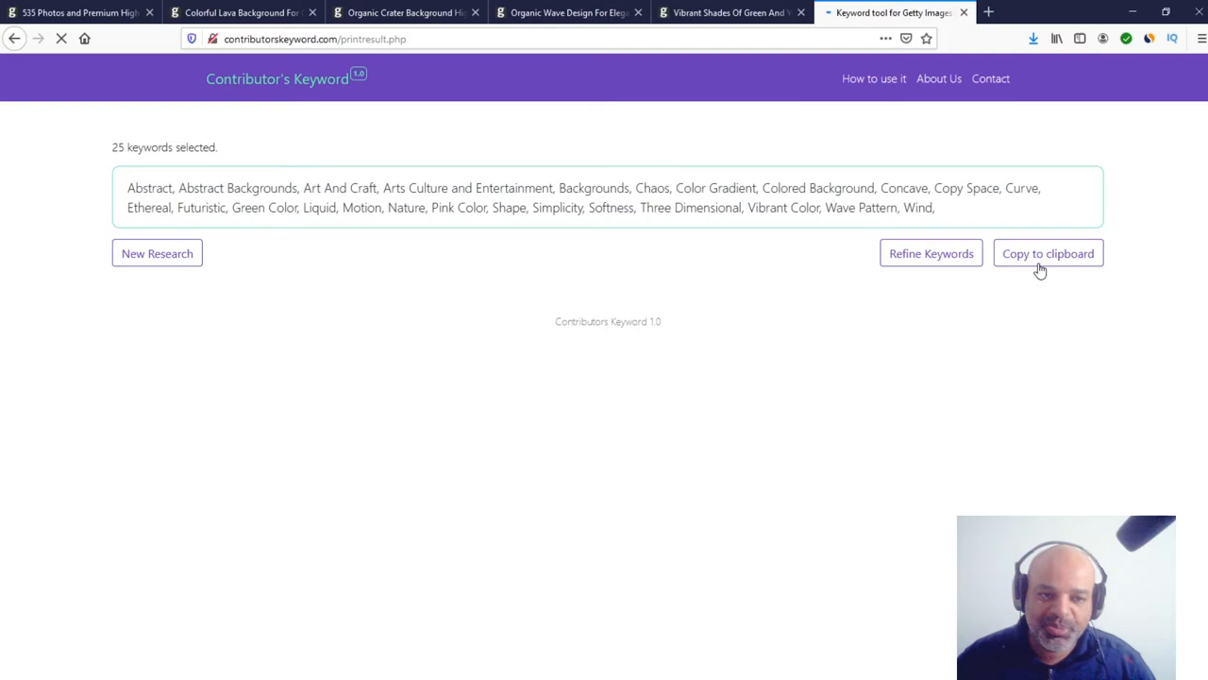
{"action": "left_click", "coordinate": [1047, 253]}
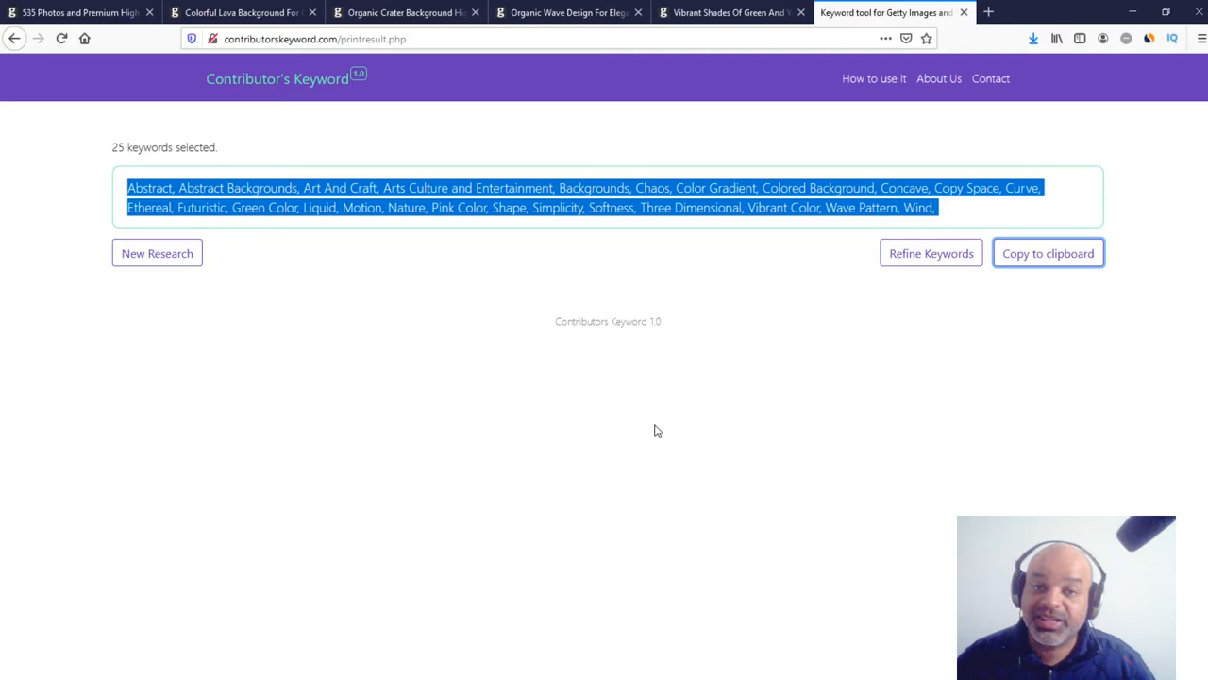